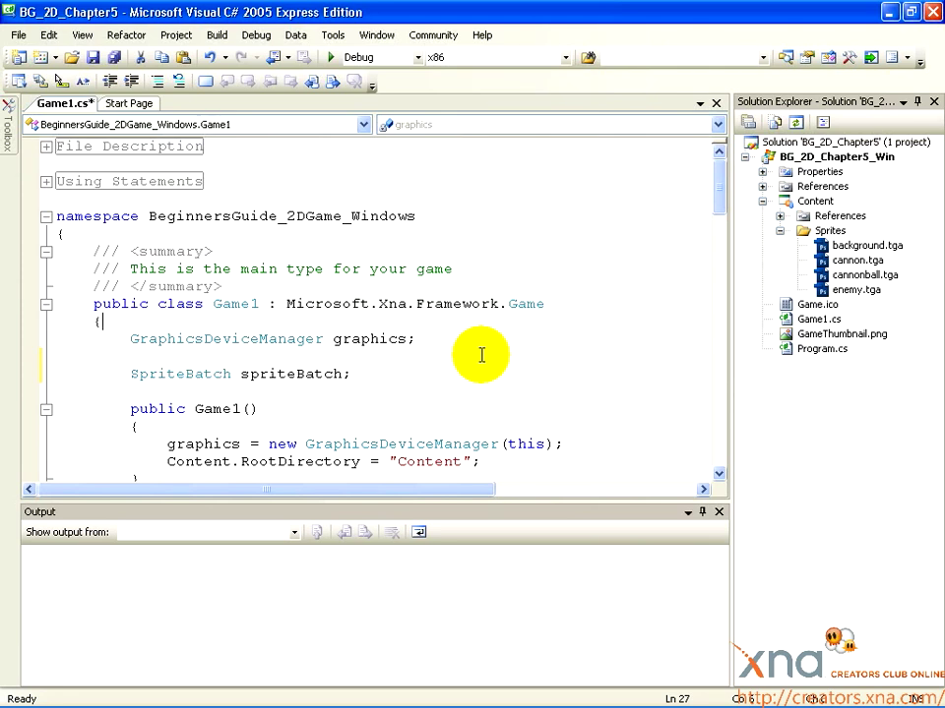
mouse_move(482, 338)
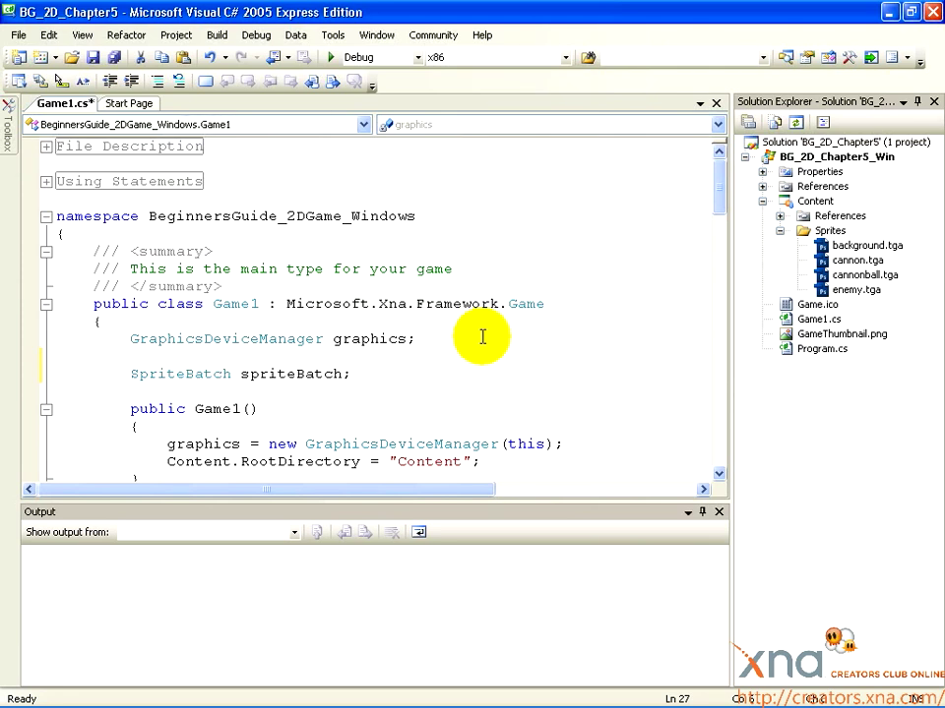
mouse_move(679, 231)
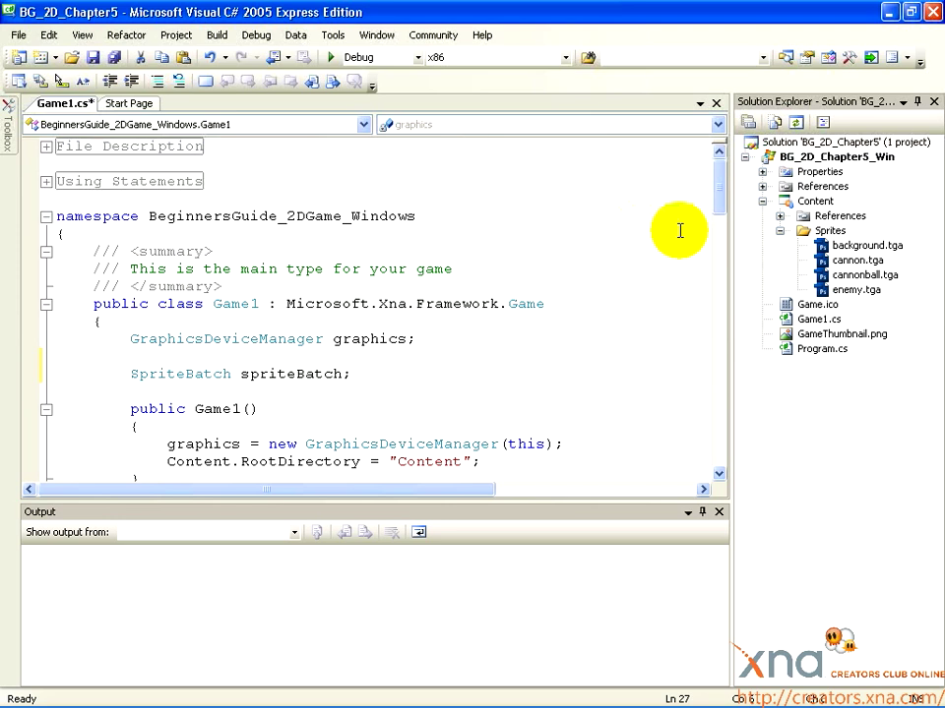
Look through the cannon, enemy and background sprite files in the project.
left_click(858, 260)
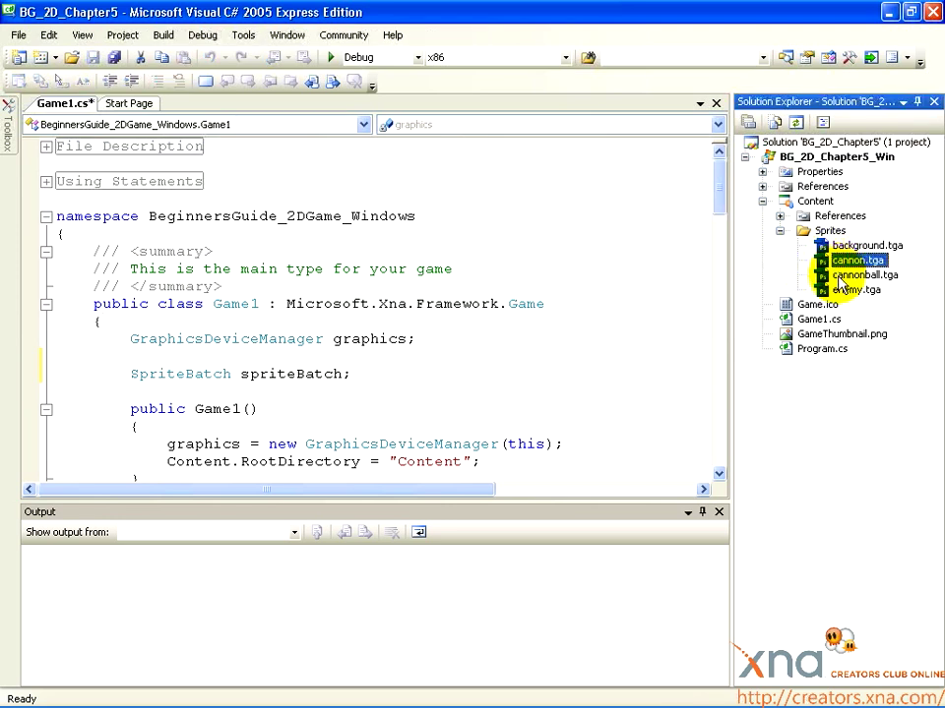
left_click(855, 289)
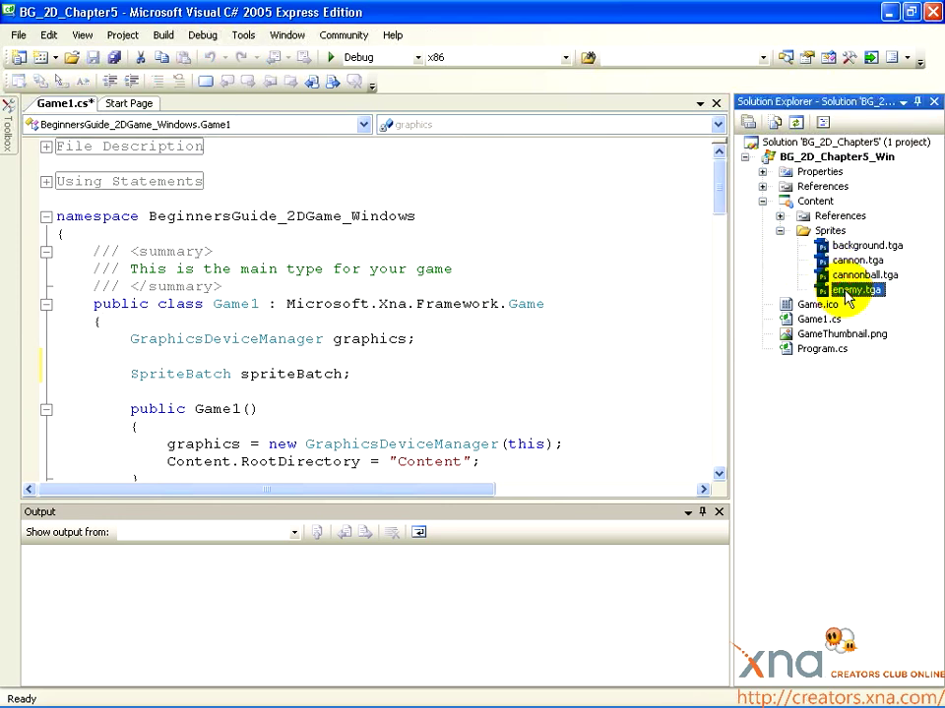
left_click(866, 244)
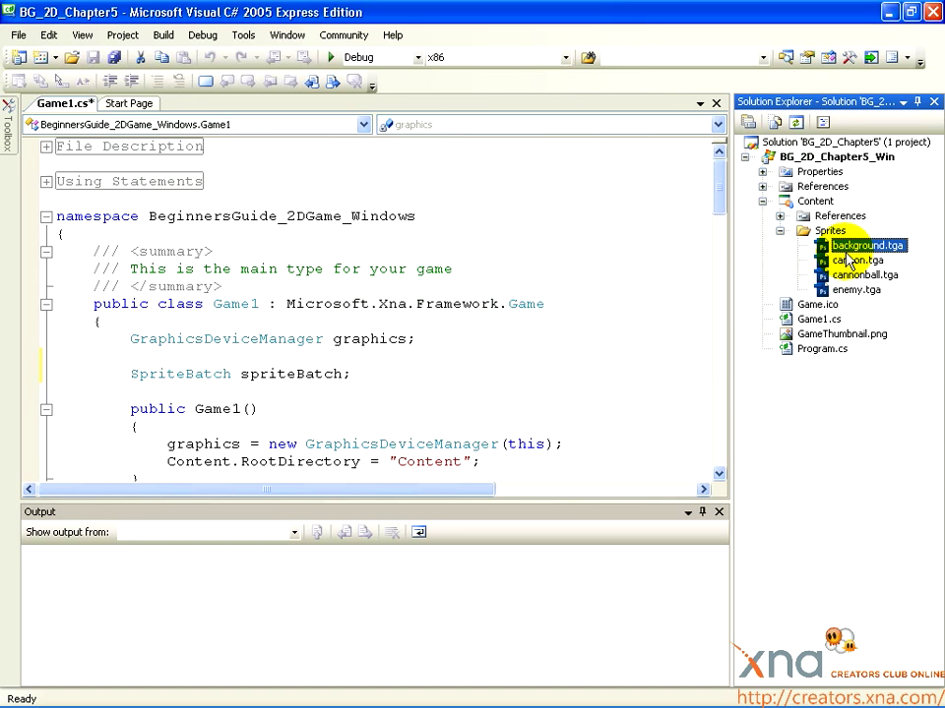
left_click(583, 268)
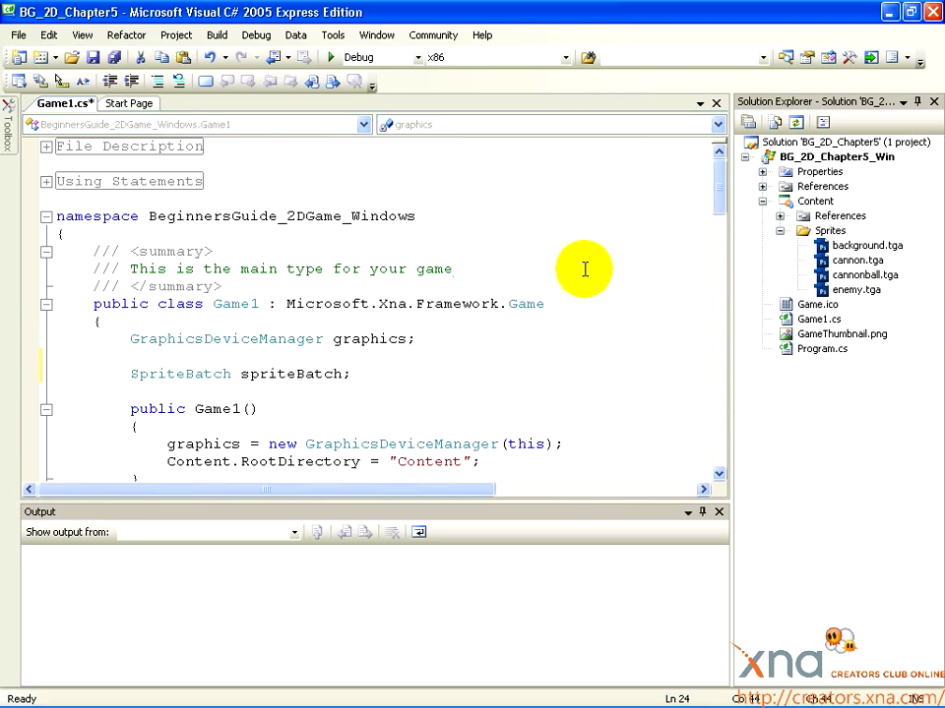
Build BG_2D_Chapter5 and show the 'backgroundTexture does not exist' error in the Error List.
left_click(453, 268)
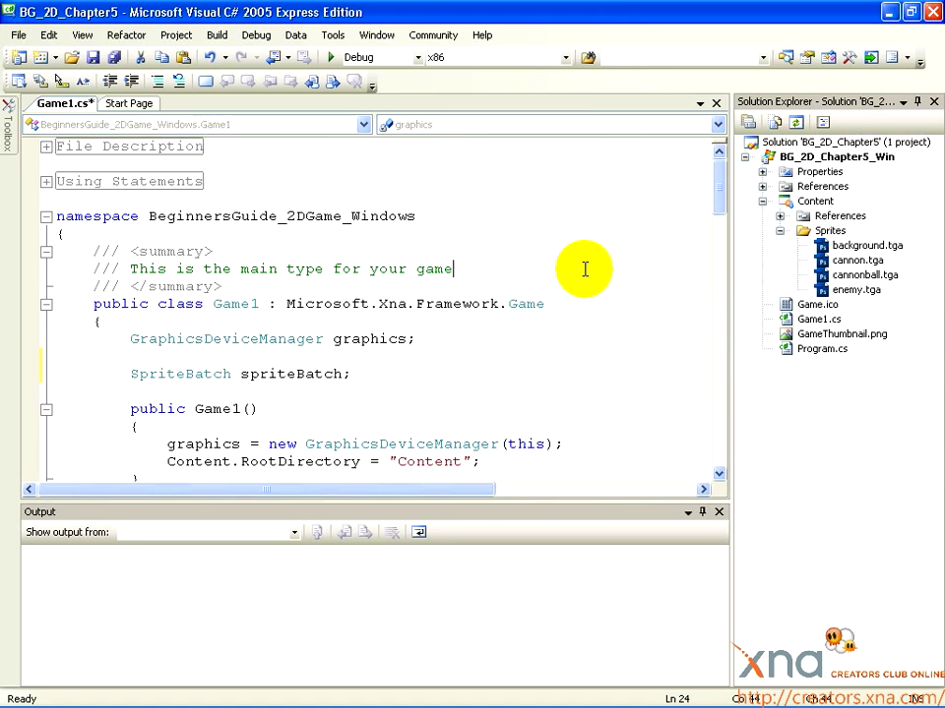
mouse_move(772, 299)
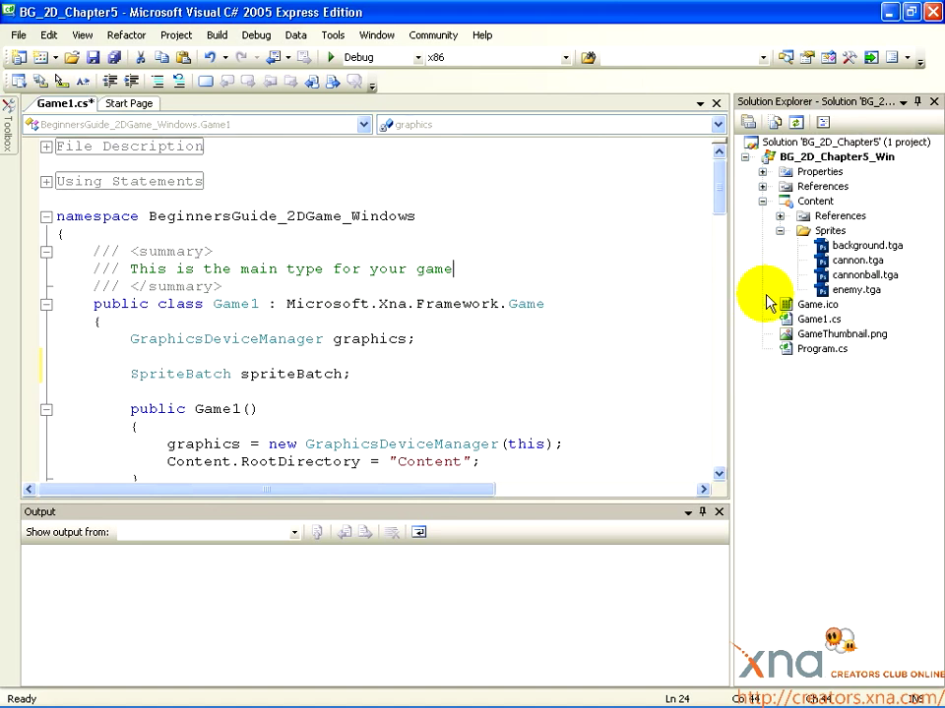
mouse_move(792, 322)
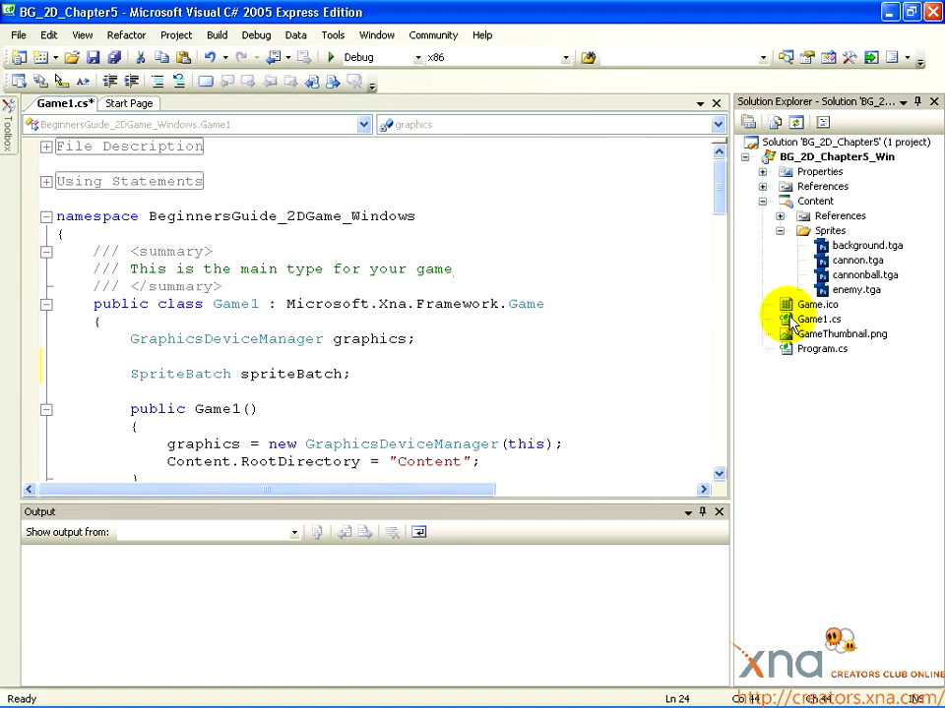
left_click(452, 268)
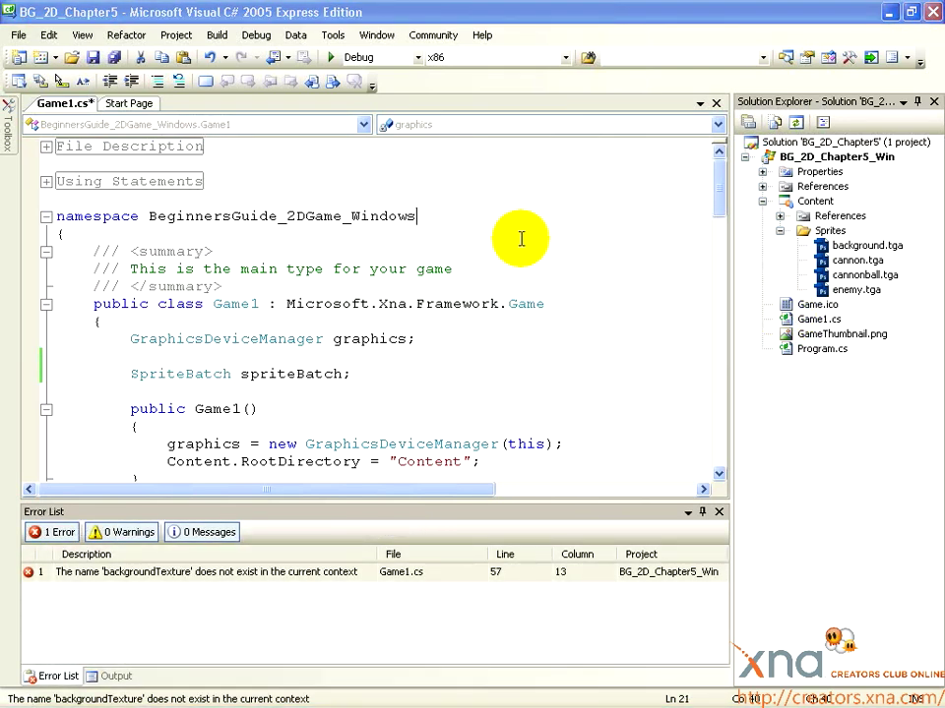
mouse_move(370, 201)
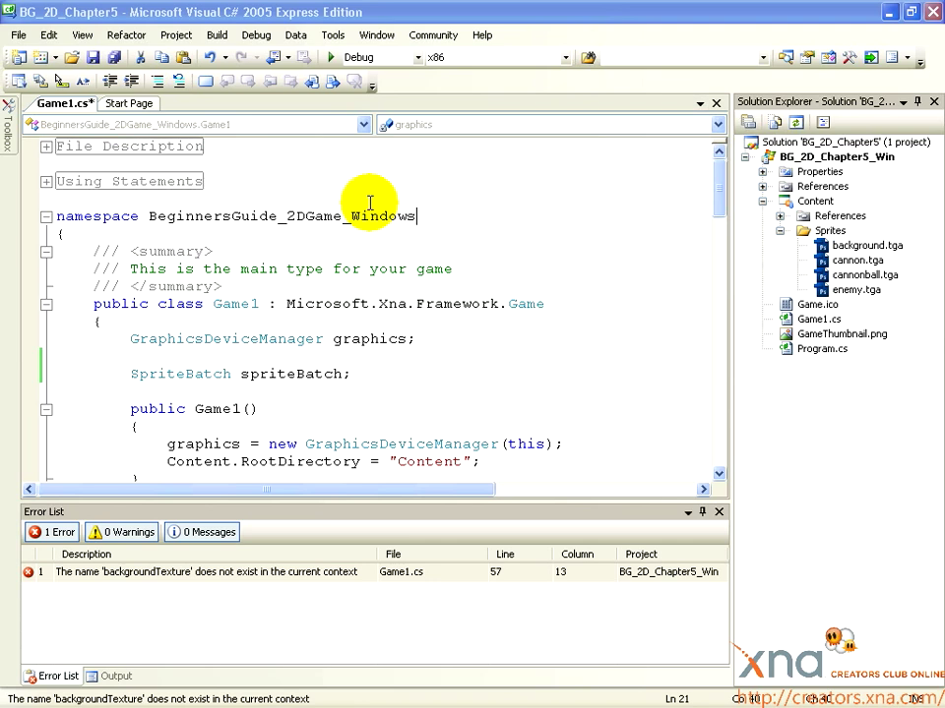
double_click(260, 215)
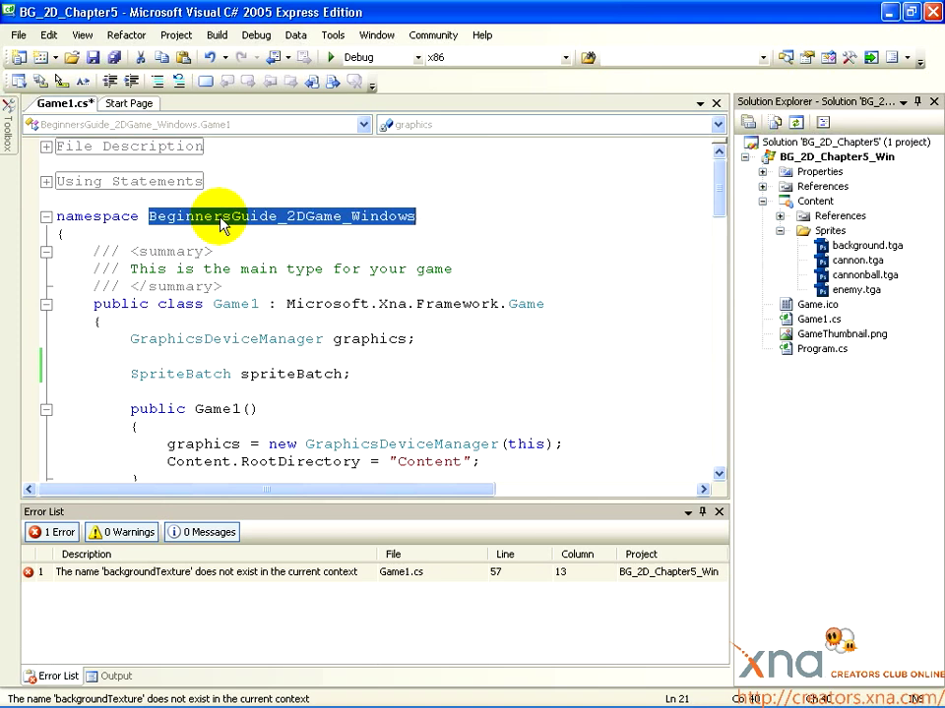
double_click(234, 304)
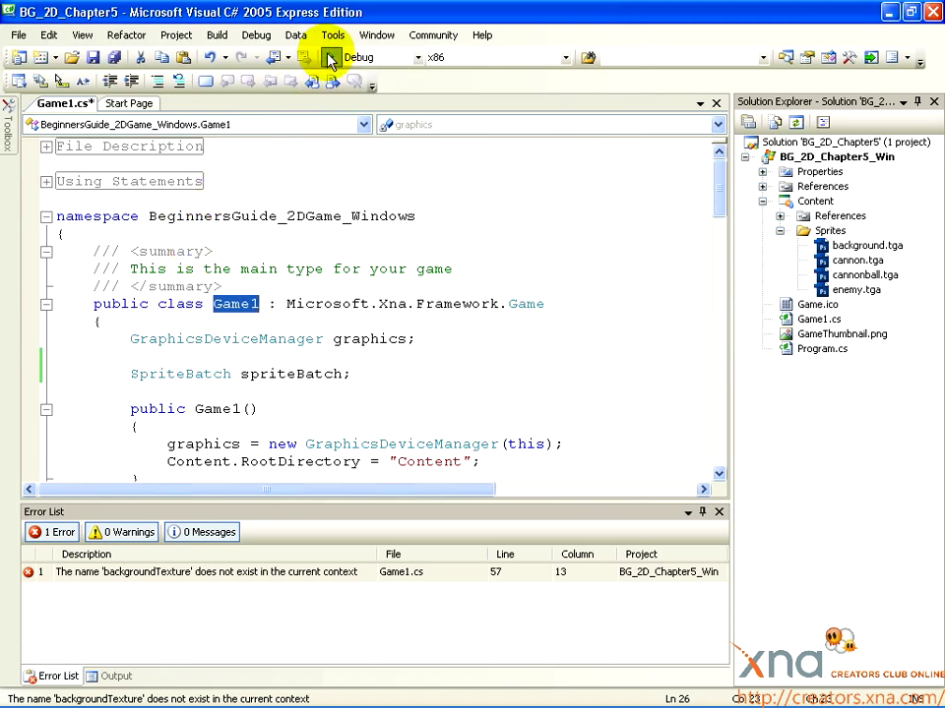
Run the game, see the blank blue Beginners Guide 2D window, and close it.
left_click(327, 55)
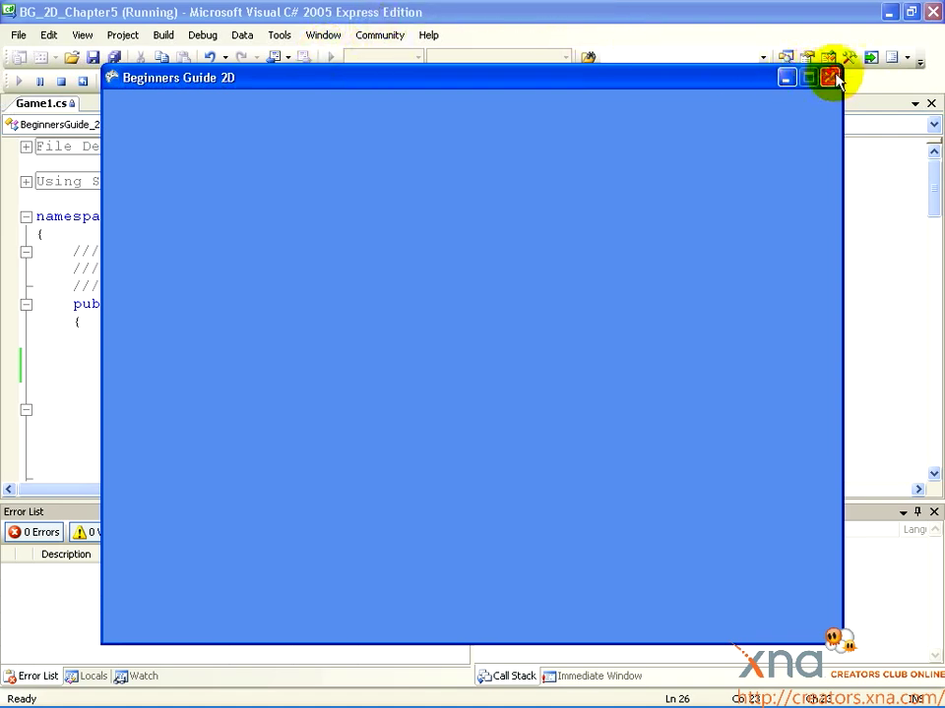
left_click(832, 77)
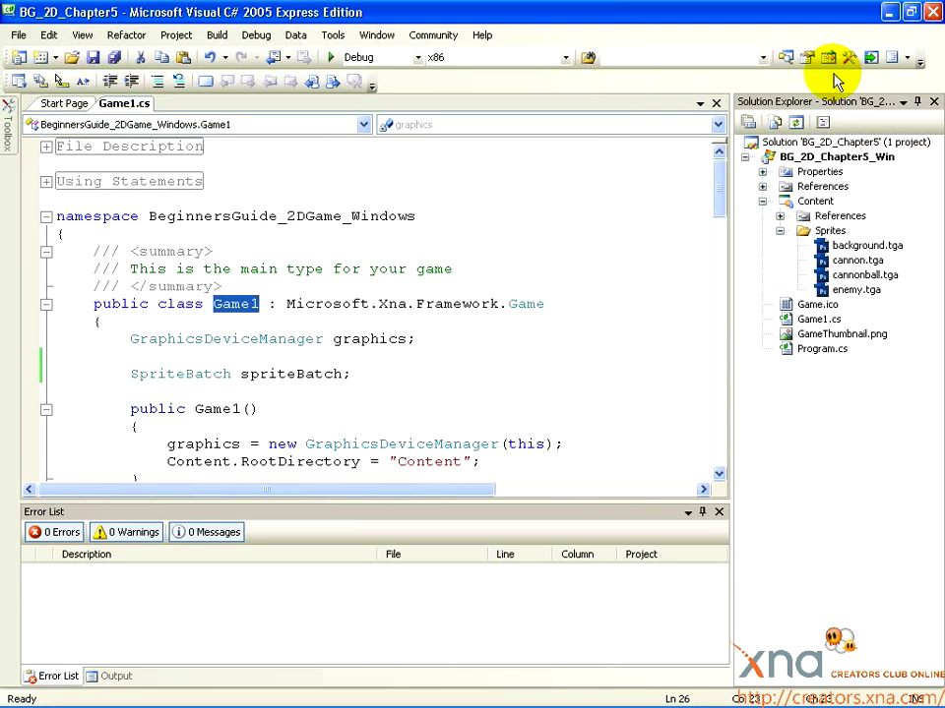
mouse_move(496, 342)
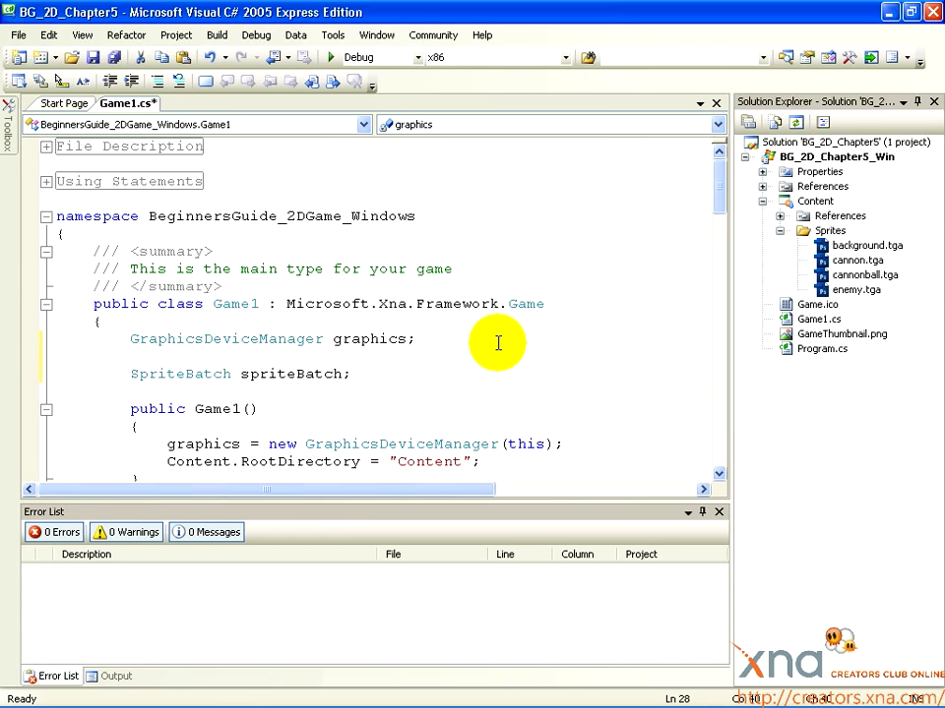
left_click(417, 339)
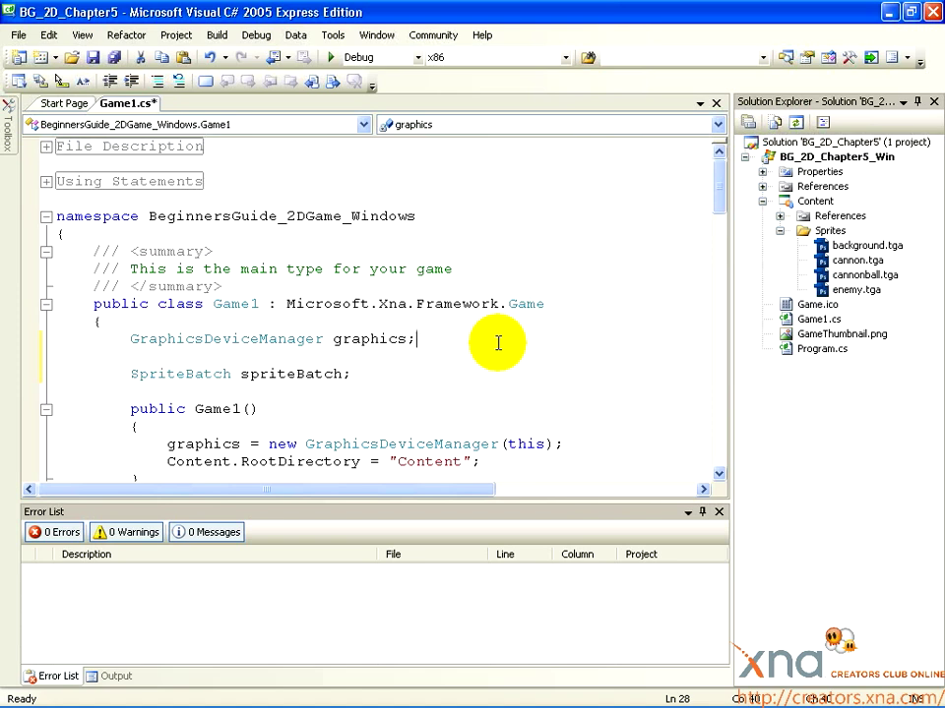
Declare the field Texture2D backgroundTexture; below the graphics field.
key("Return")
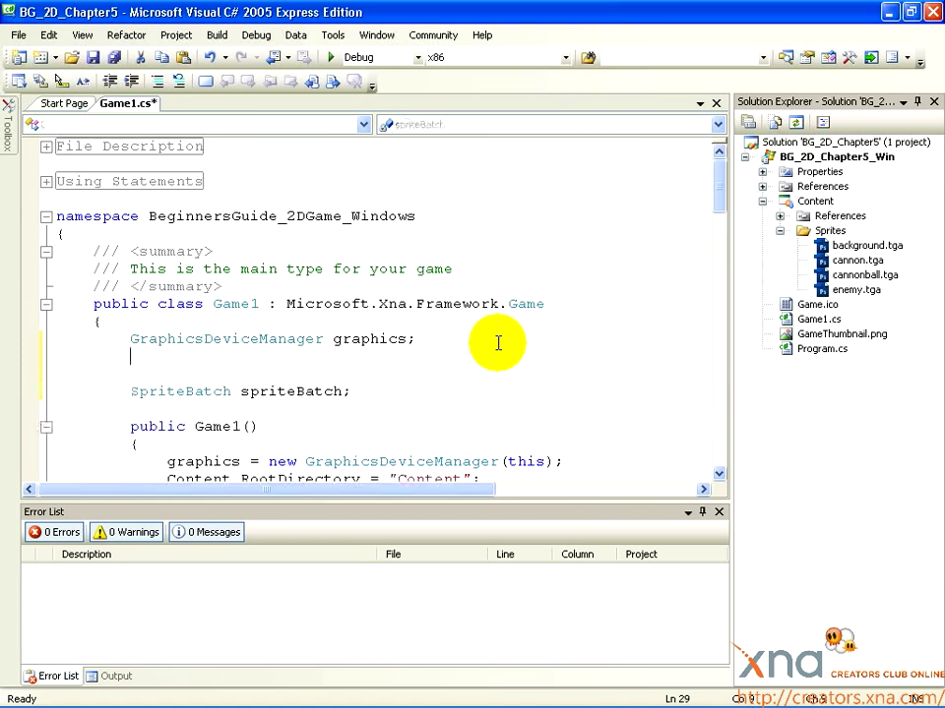
key("enter")
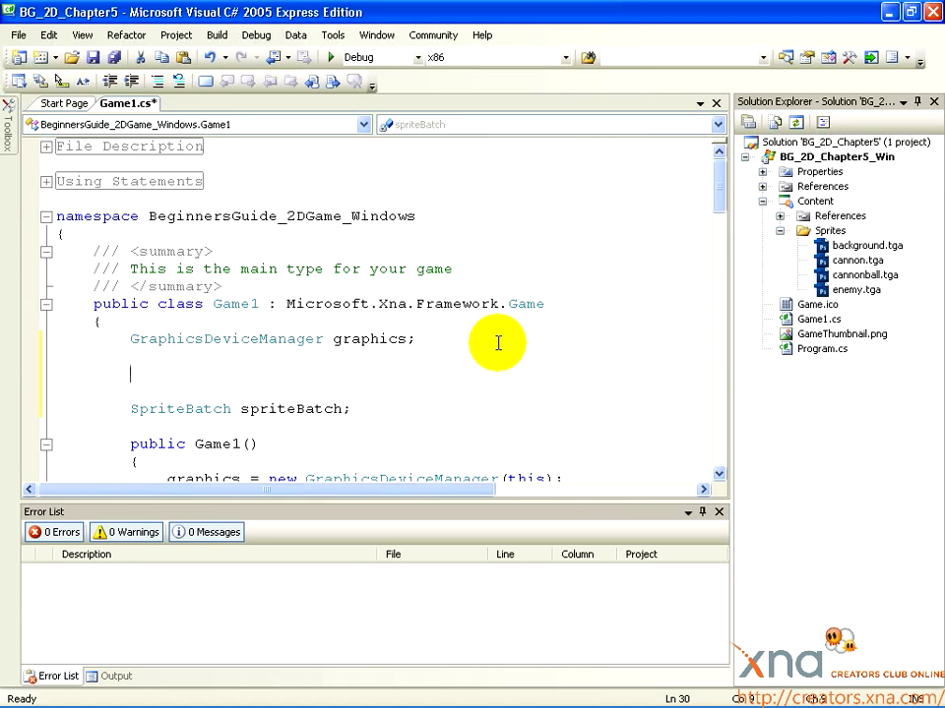
type("Texture2D")
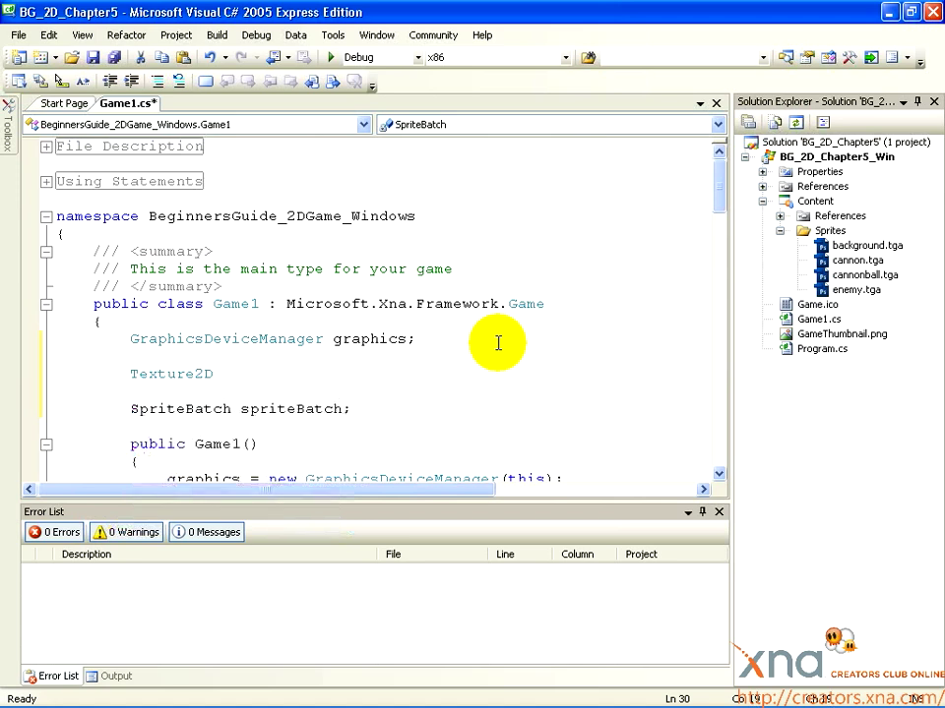
type("background")
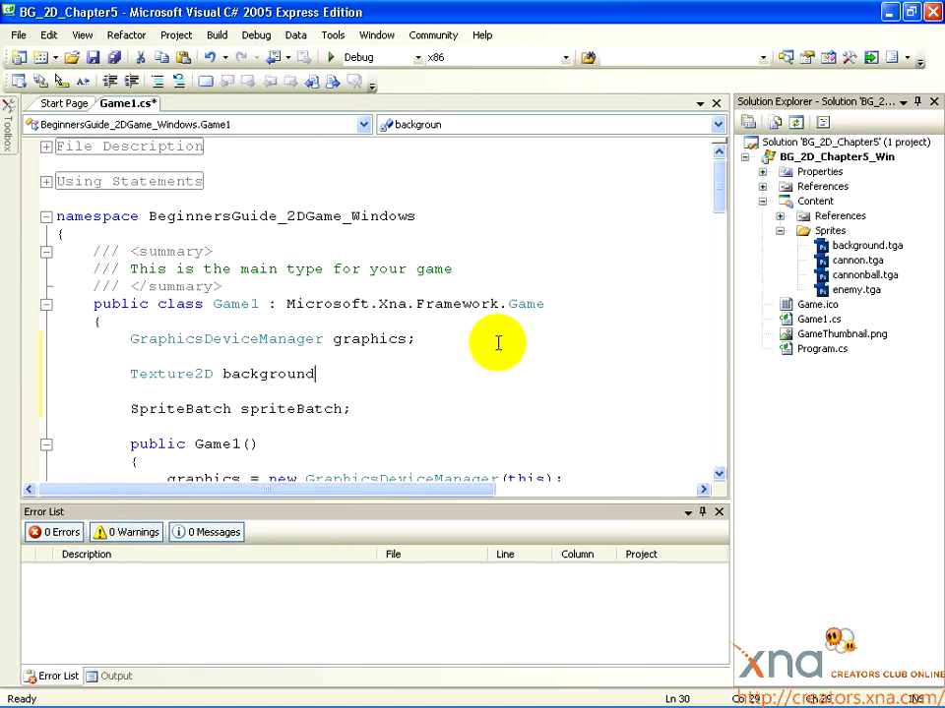
type("Textur")
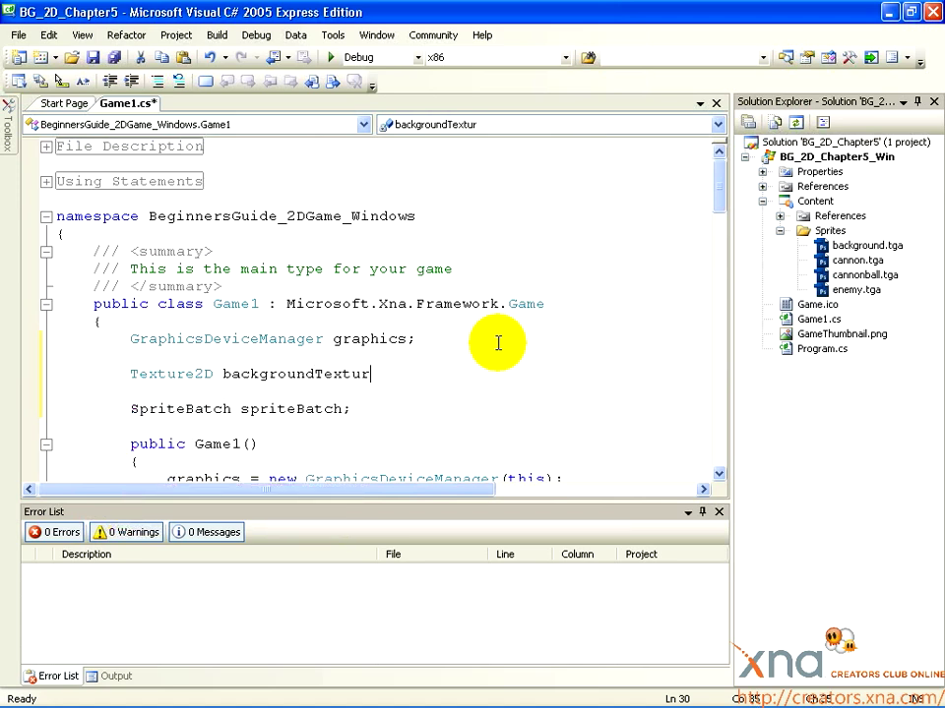
type("e;")
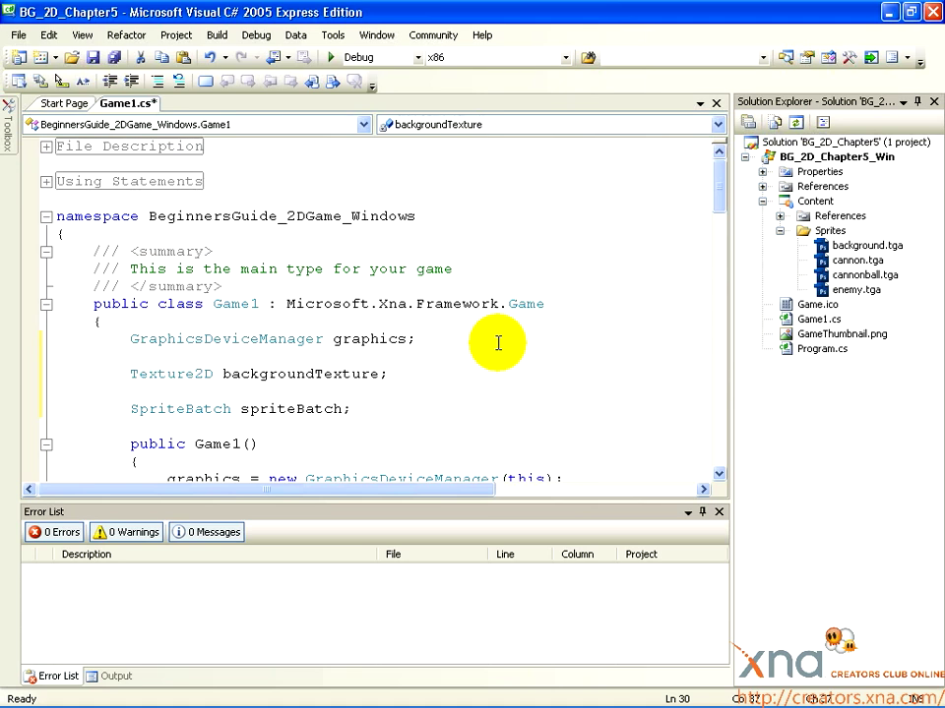
Declare the field Rectangle viewportRect; on the next line.
left_click(385, 374)
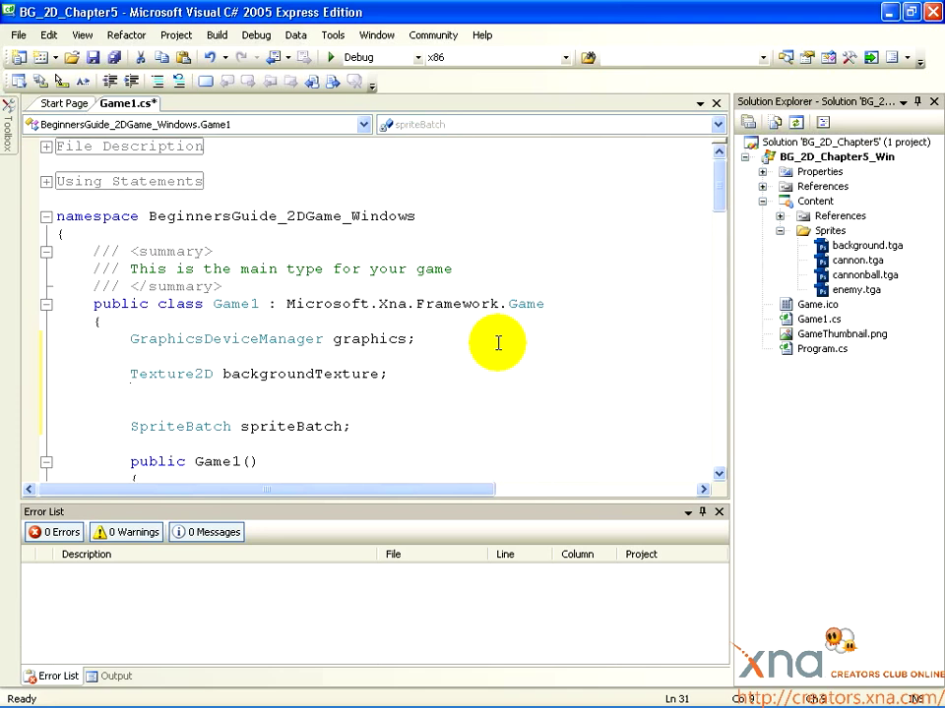
type("Rectangle")
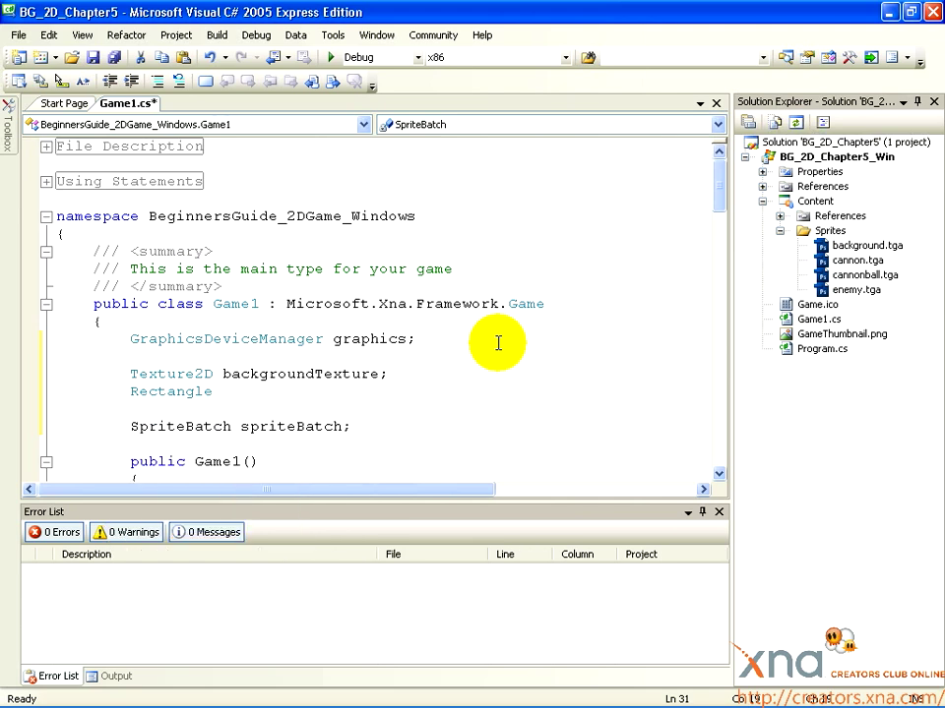
type("viewport")
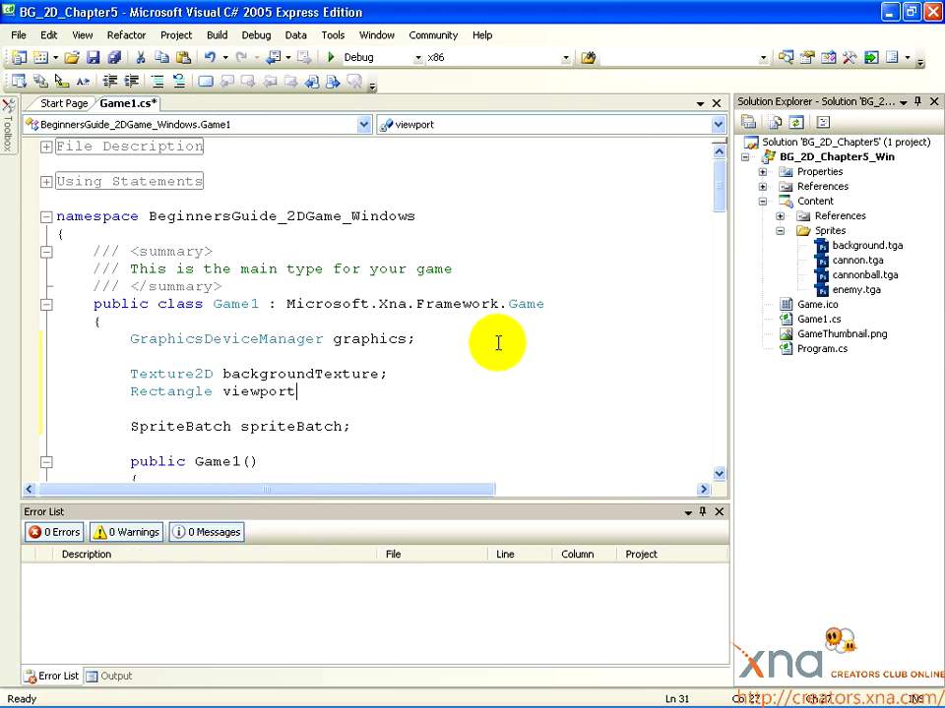
type("Rect;")
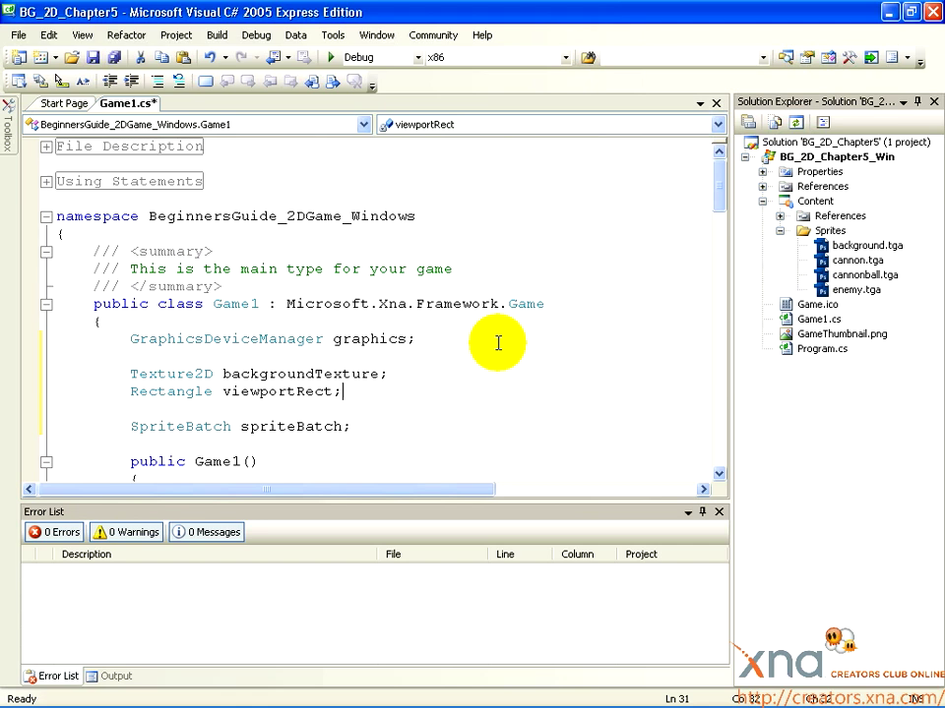